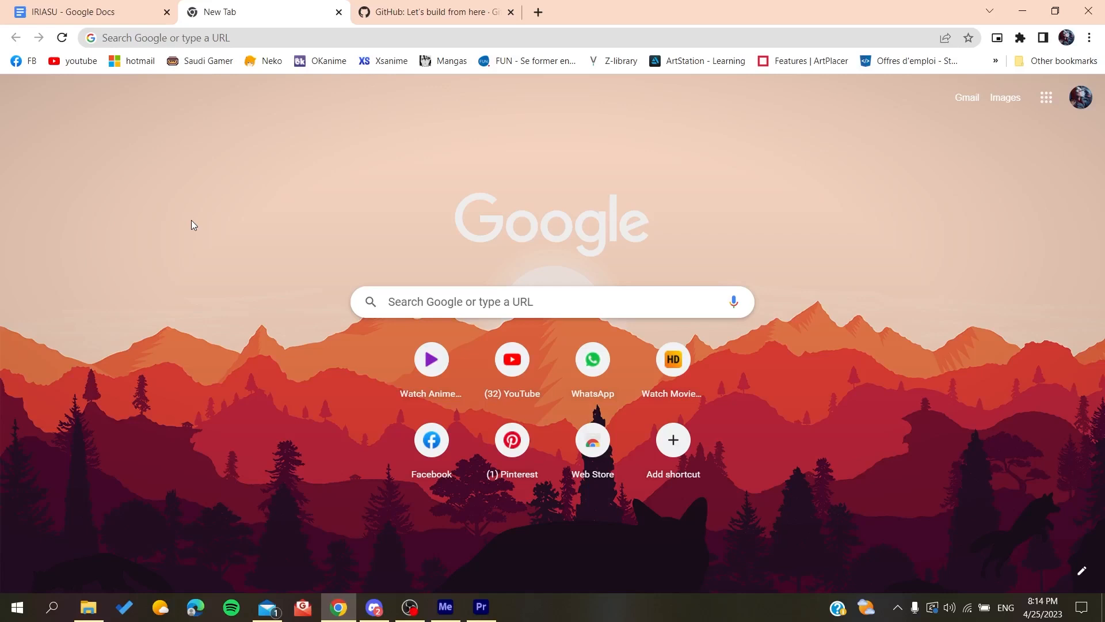
{"action": "mouse_move", "coordinate": [448, 7]}
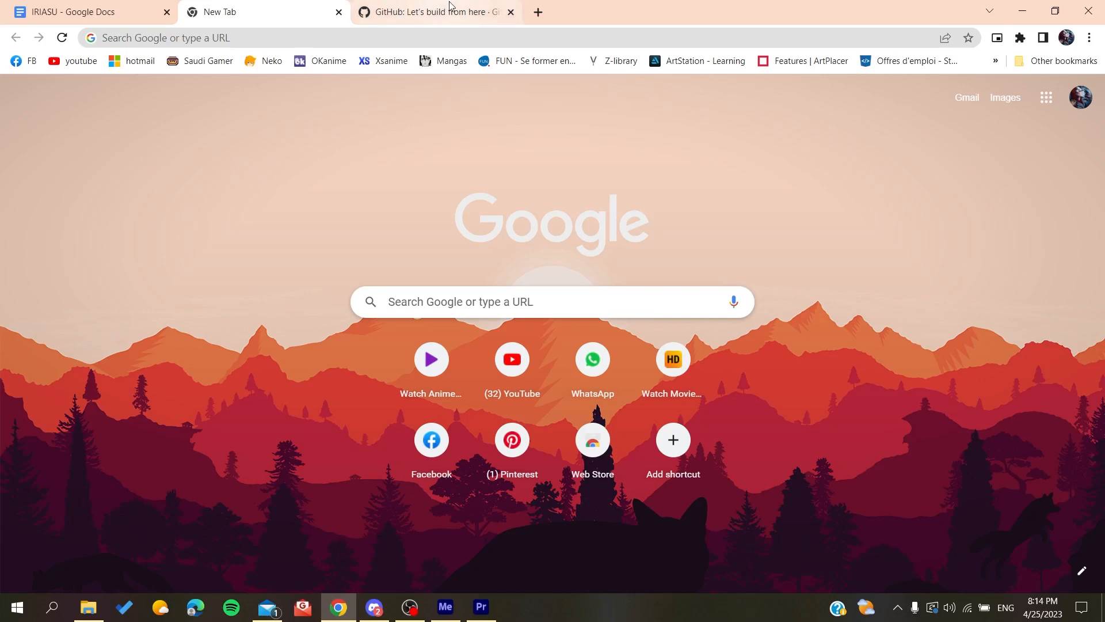
Step: Switch to the 'GitHub: Let's build from here' tab in Chrome
{"action": "left_click", "coordinate": [430, 12]}
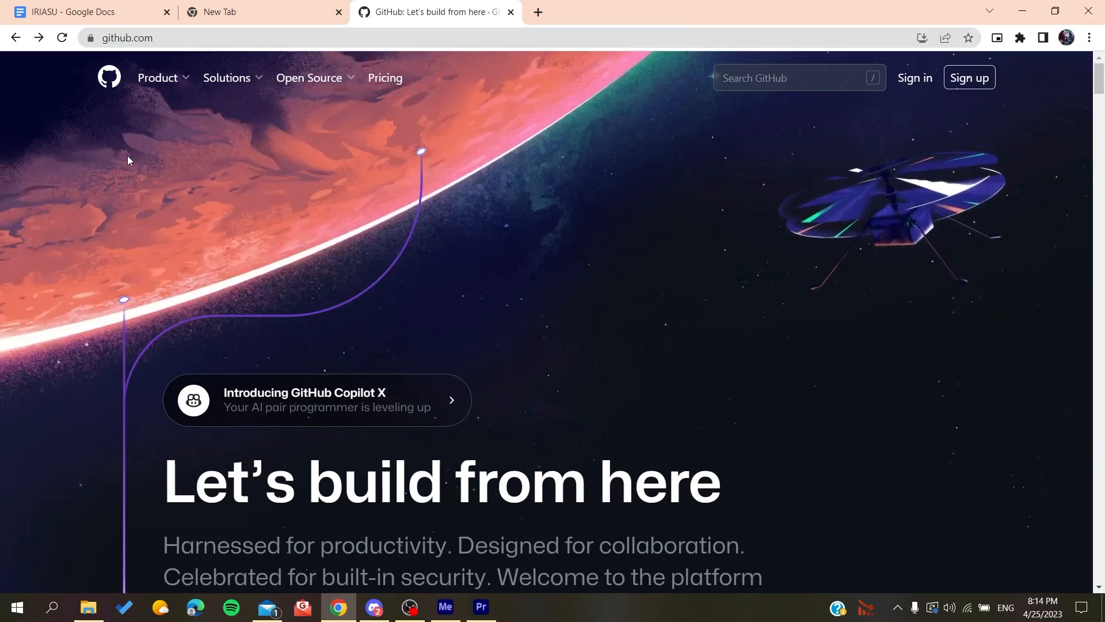
Step: Start GitHub account creation with 'Sign up' in the github.com header
{"action": "left_click", "coordinate": [158, 77]}
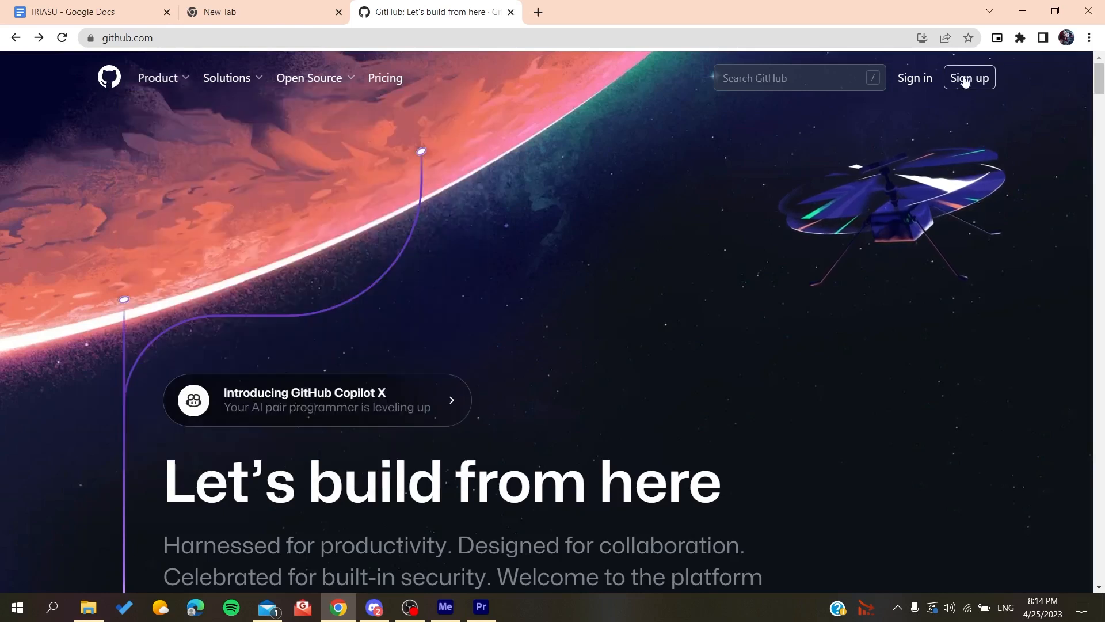
{"action": "left_click", "coordinate": [968, 77]}
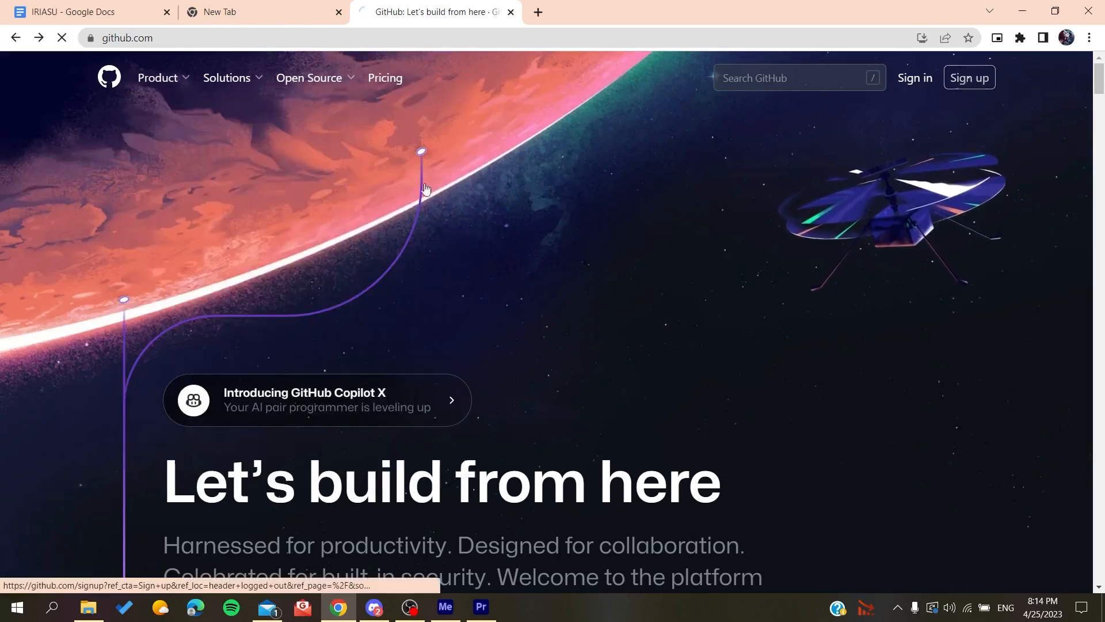
{"action": "left_click", "coordinate": [968, 78]}
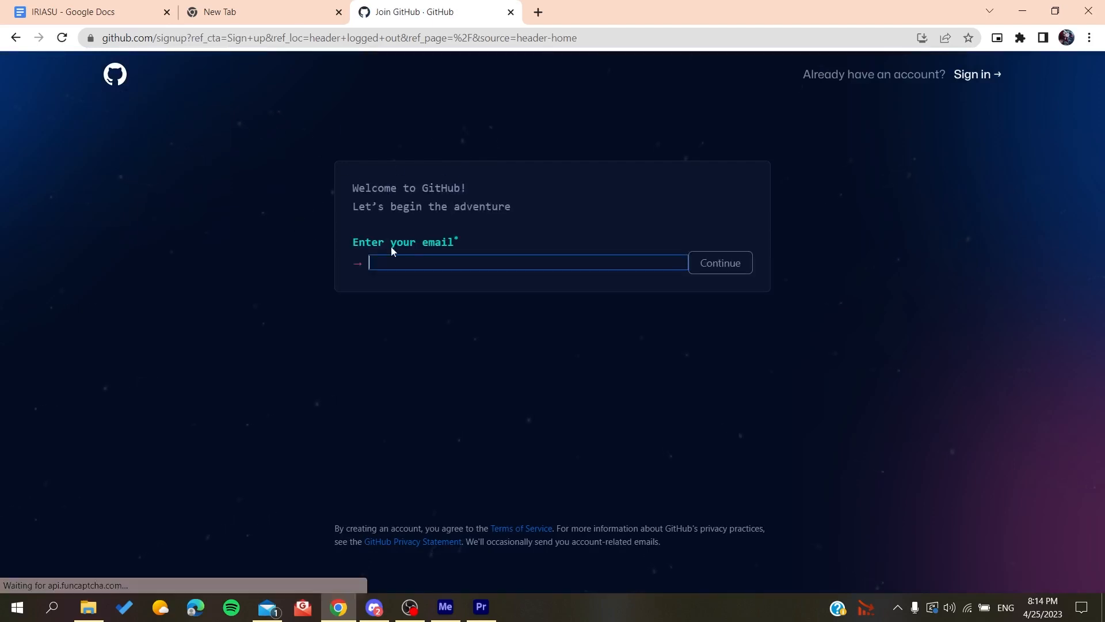
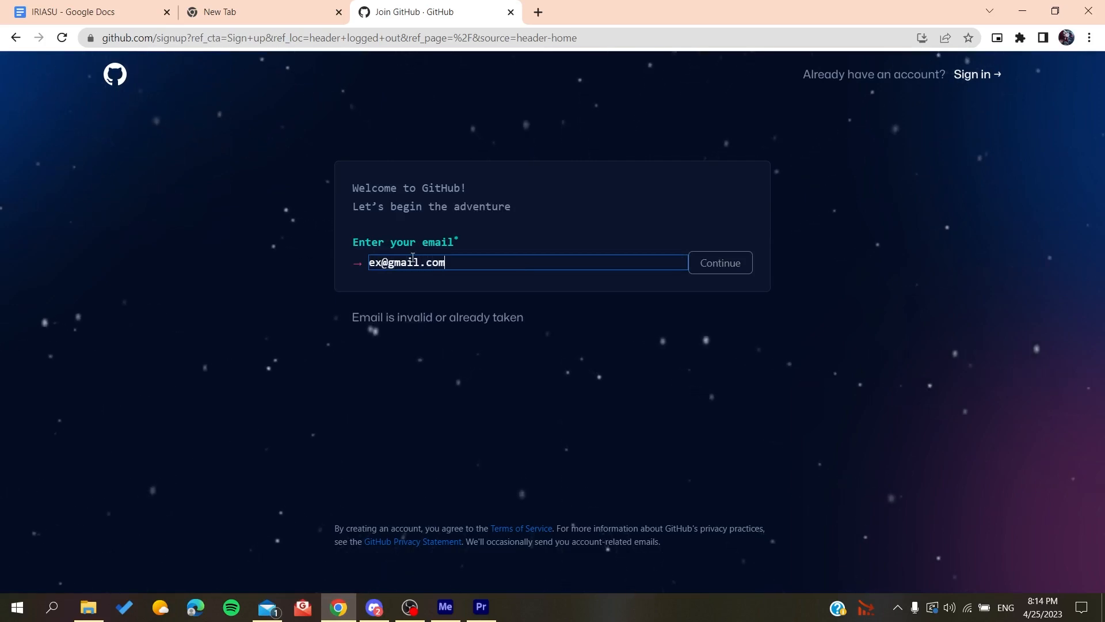
Step: Enter the account email address and a password on the sign-up form
{"action": "left_click", "coordinate": [720, 262]}
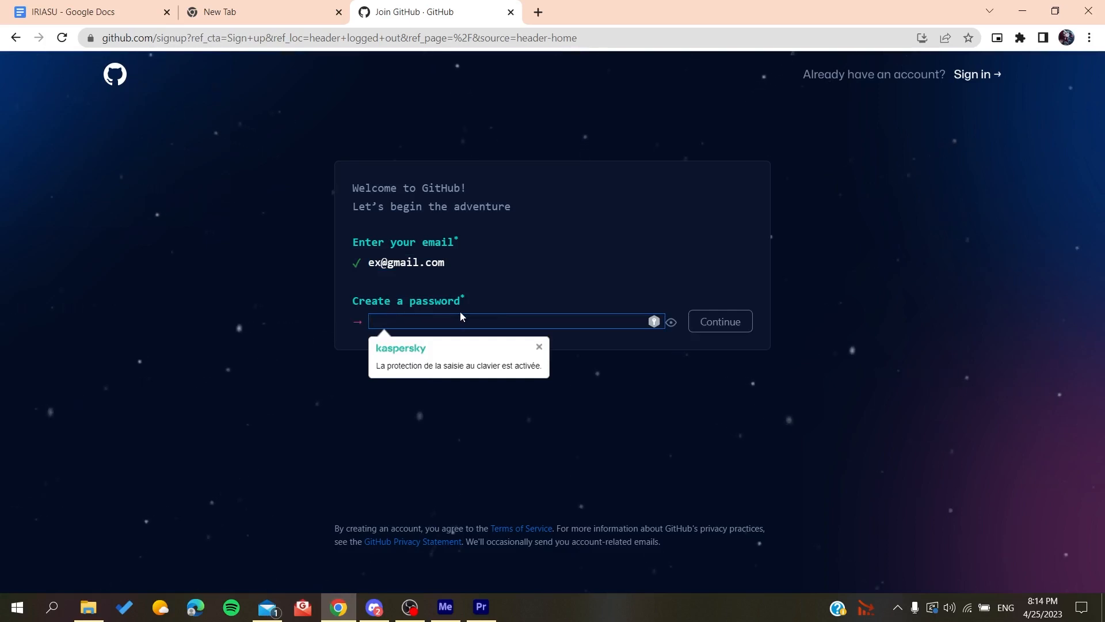
{"action": "type", "text": "password"}
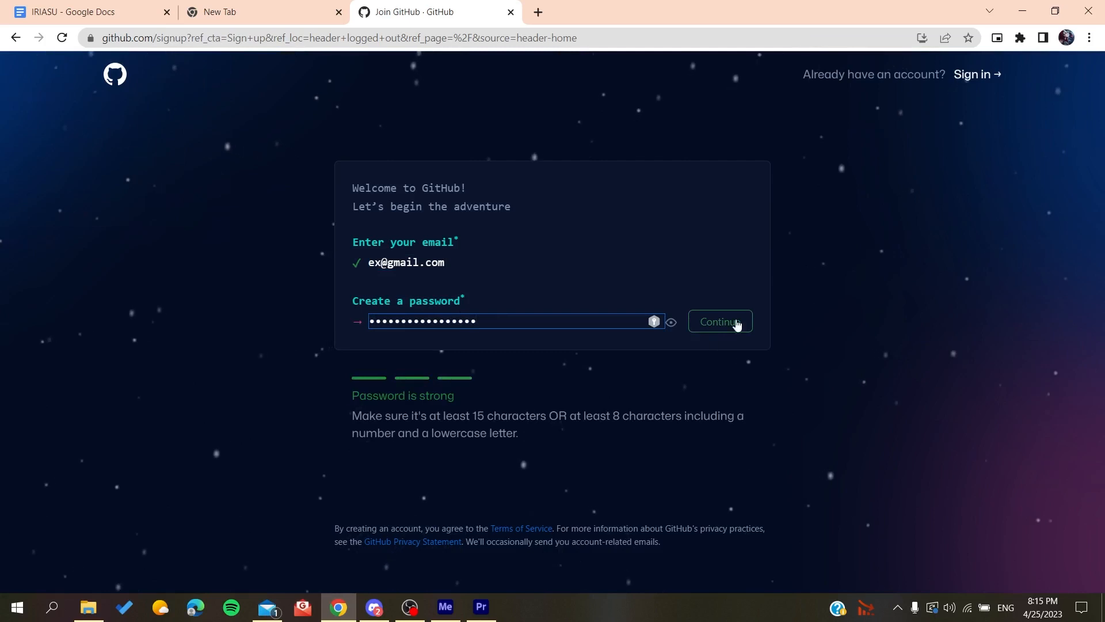
{"action": "left_click", "coordinate": [720, 321]}
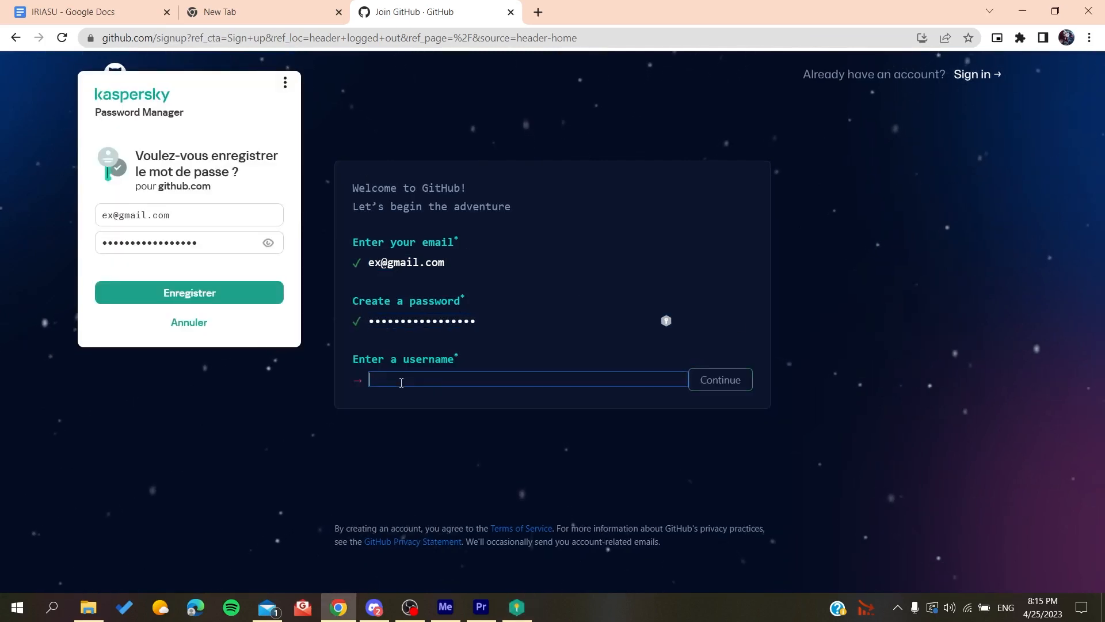
Step: Choose a username and decline product update emails by answering 'n'
{"action": "type", "text": "IR"}
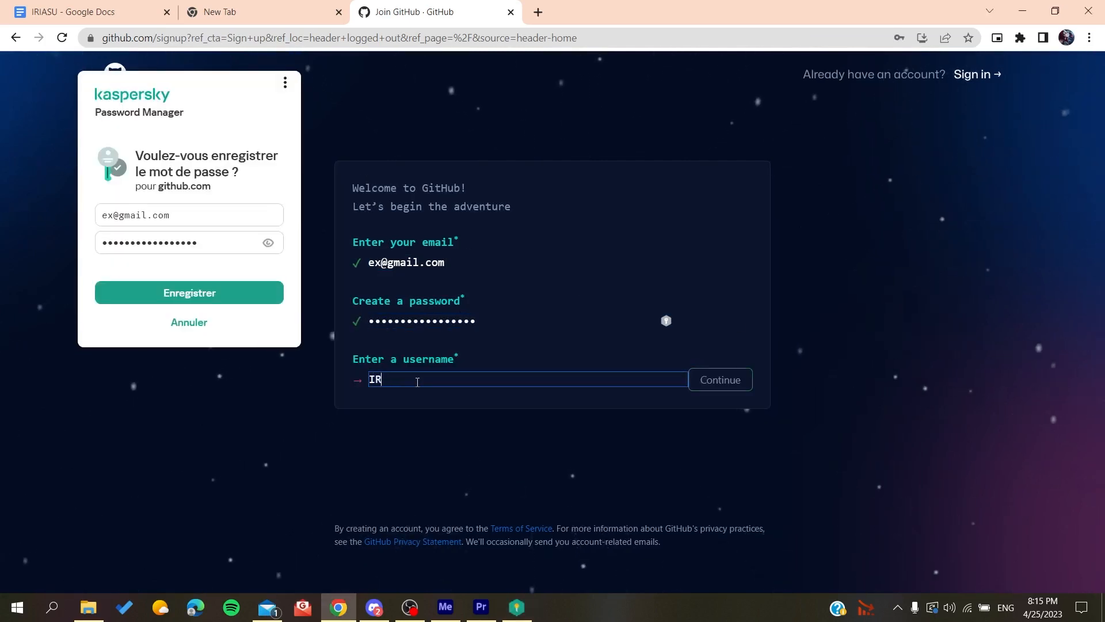
{"action": "type", "text": "gaer"}
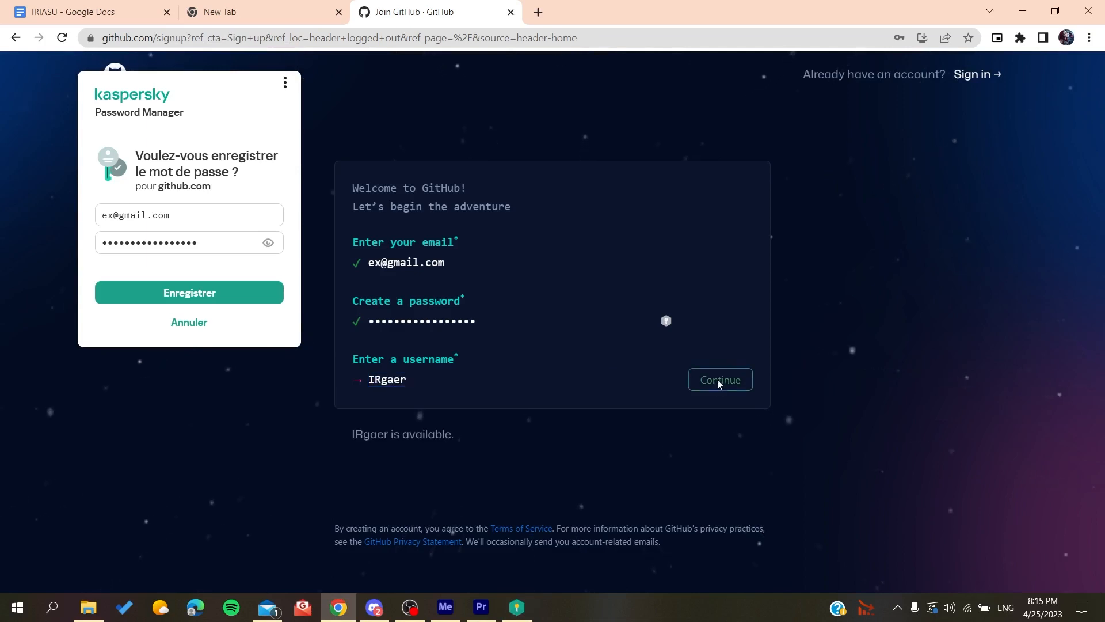
{"action": "left_click", "coordinate": [720, 379]}
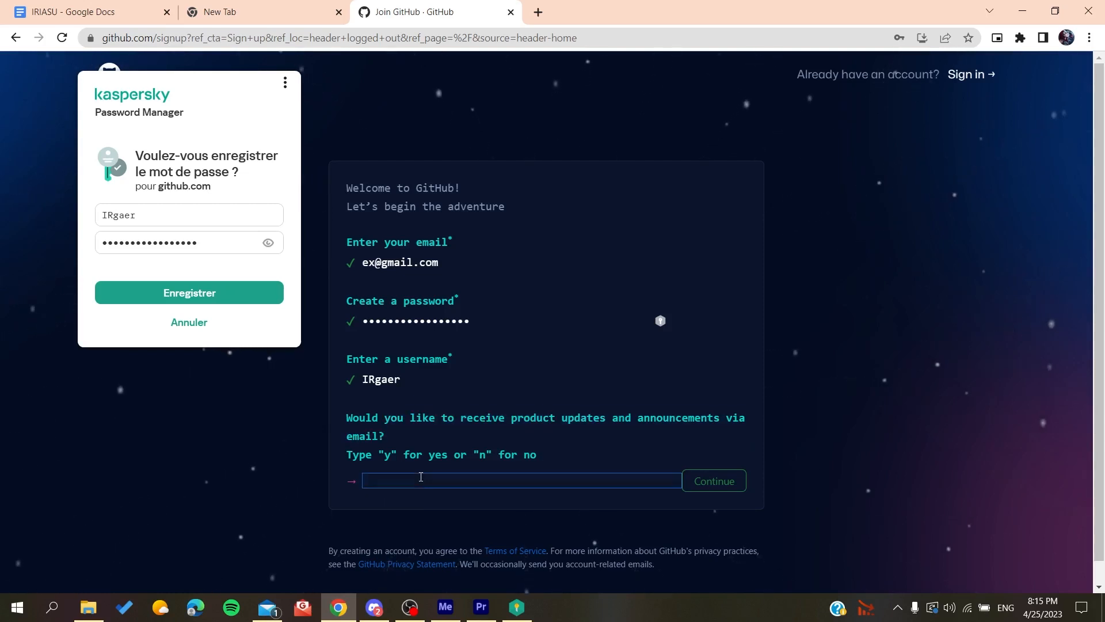
{"action": "type", "text": "n"}
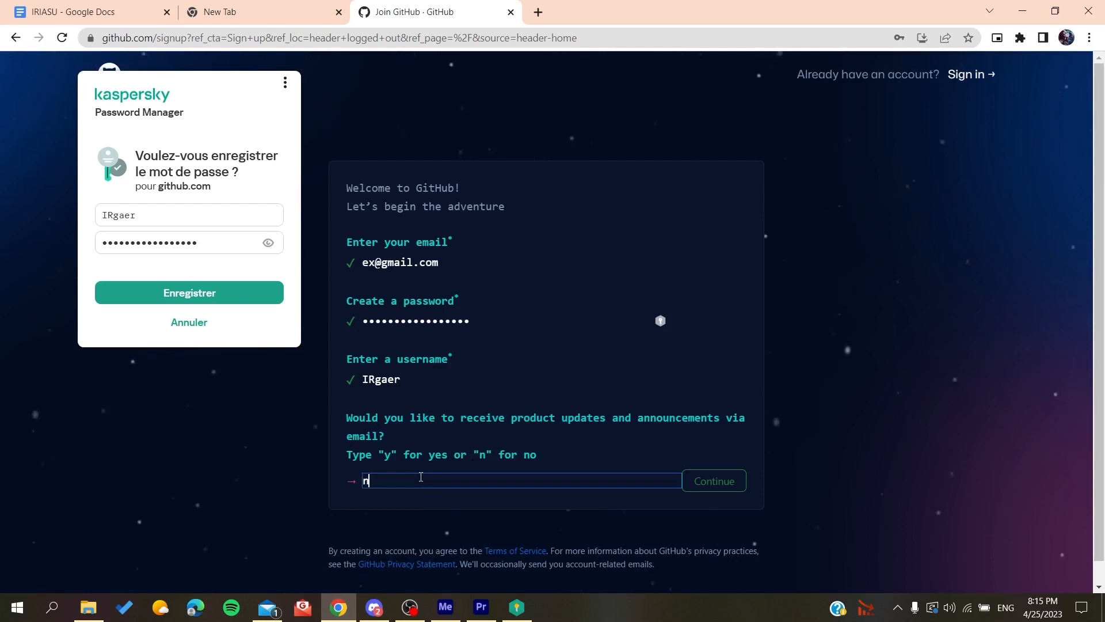
{"action": "left_click", "coordinate": [713, 481]}
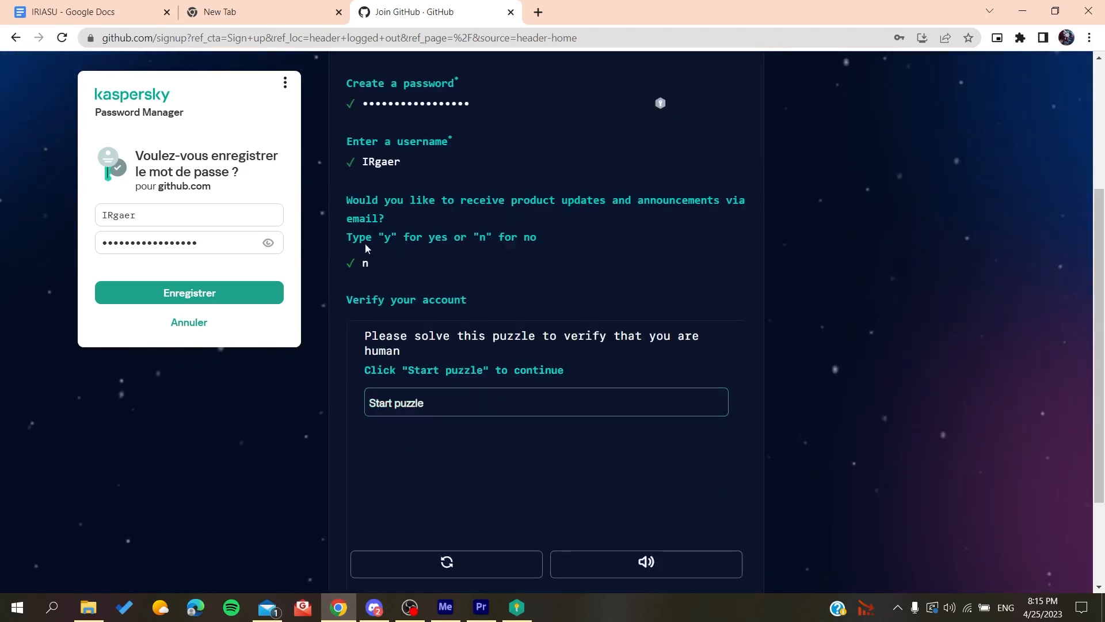
Step: Solve the human-verification puzzle, then submit 'Create account'
{"action": "left_click_drag", "start_coordinate": [428, 335], "coordinate": [401, 351]}
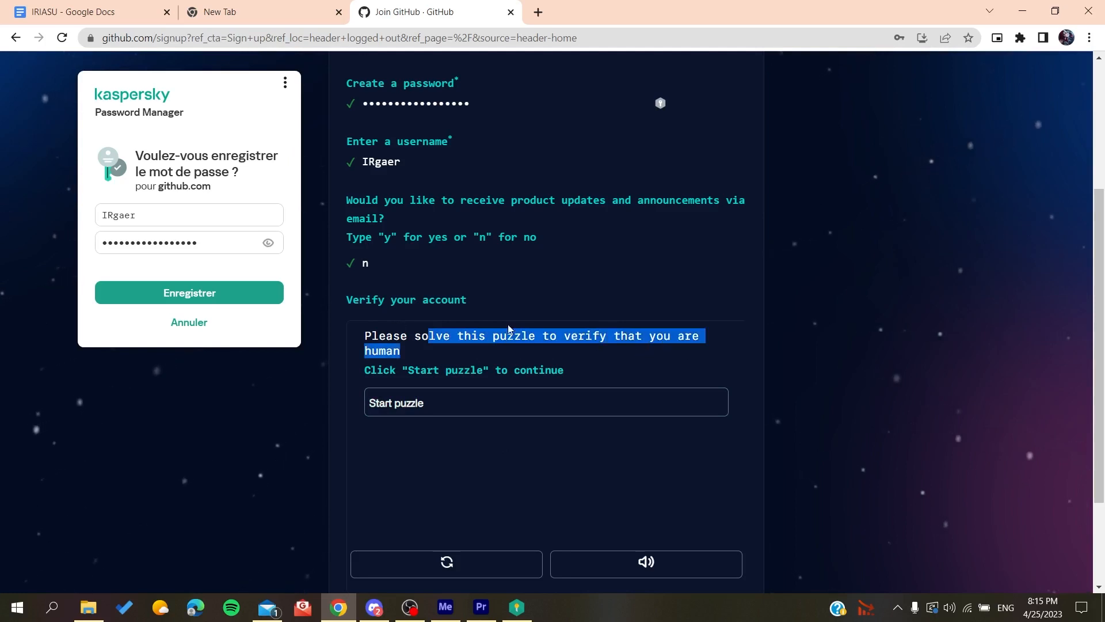
{"action": "scroll", "scroll_direction": "down", "scroll_amount": 3}
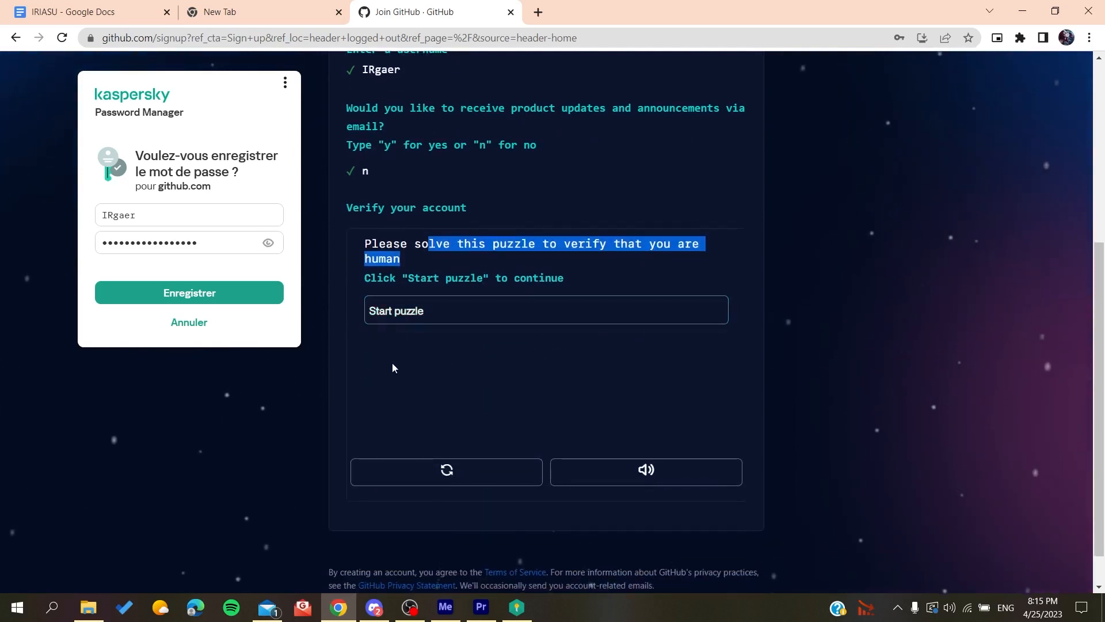
{"action": "left_click", "coordinate": [545, 310]}
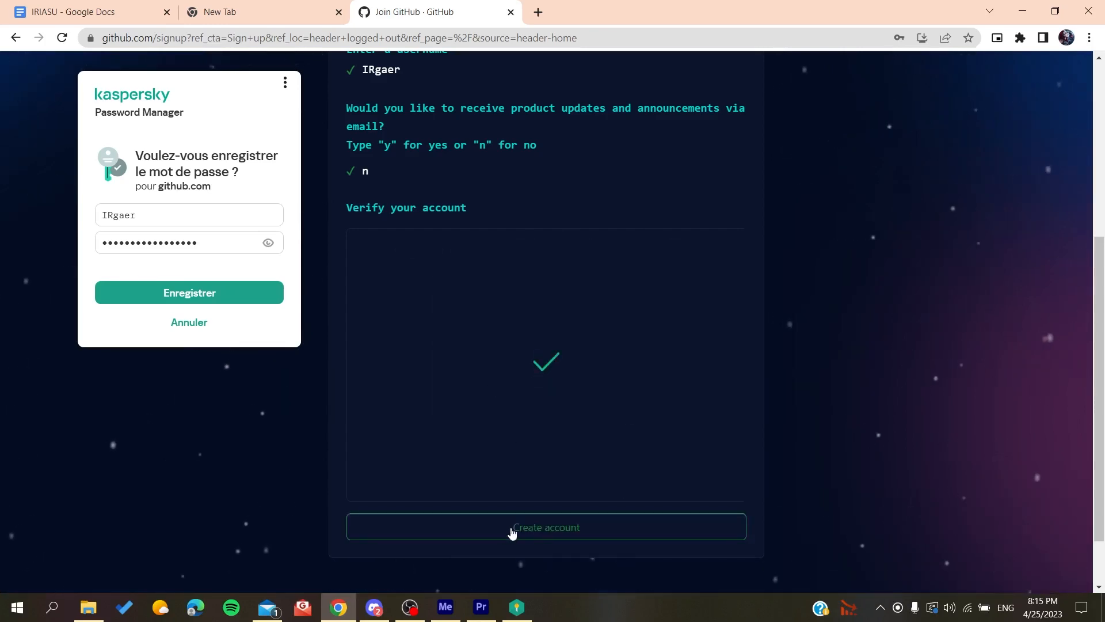
{"action": "left_click", "coordinate": [546, 527]}
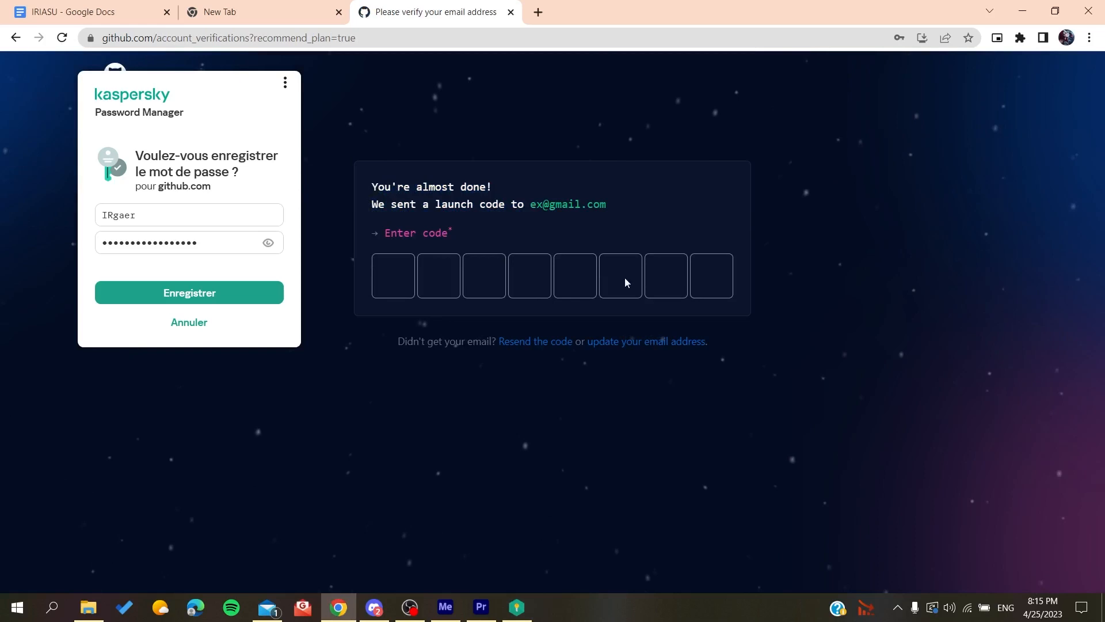
Step: Enter the emailed launch code and go to the GitHub home dashboard
{"action": "left_click", "coordinate": [393, 275]}
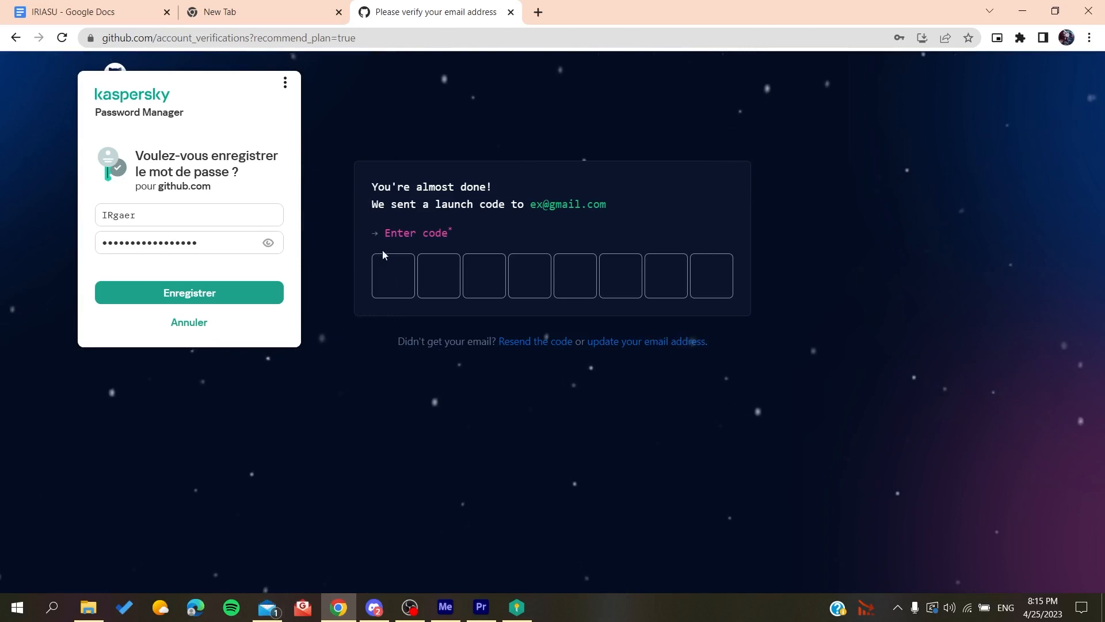
{"action": "mouse_move", "coordinate": [610, 244]}
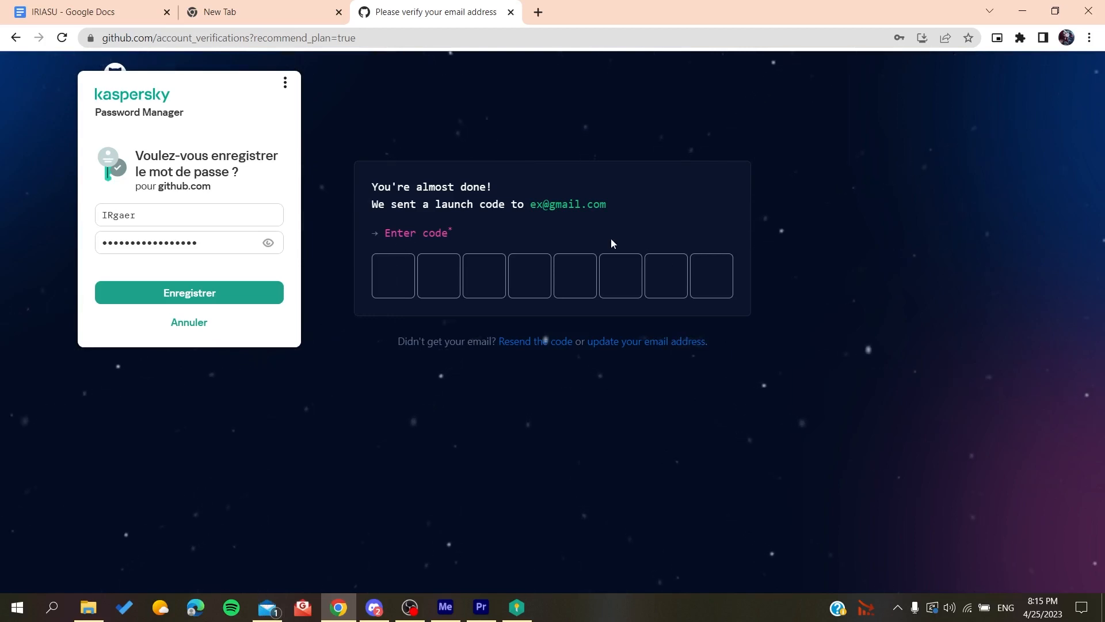
{"action": "mouse_move", "coordinate": [181, 315]}
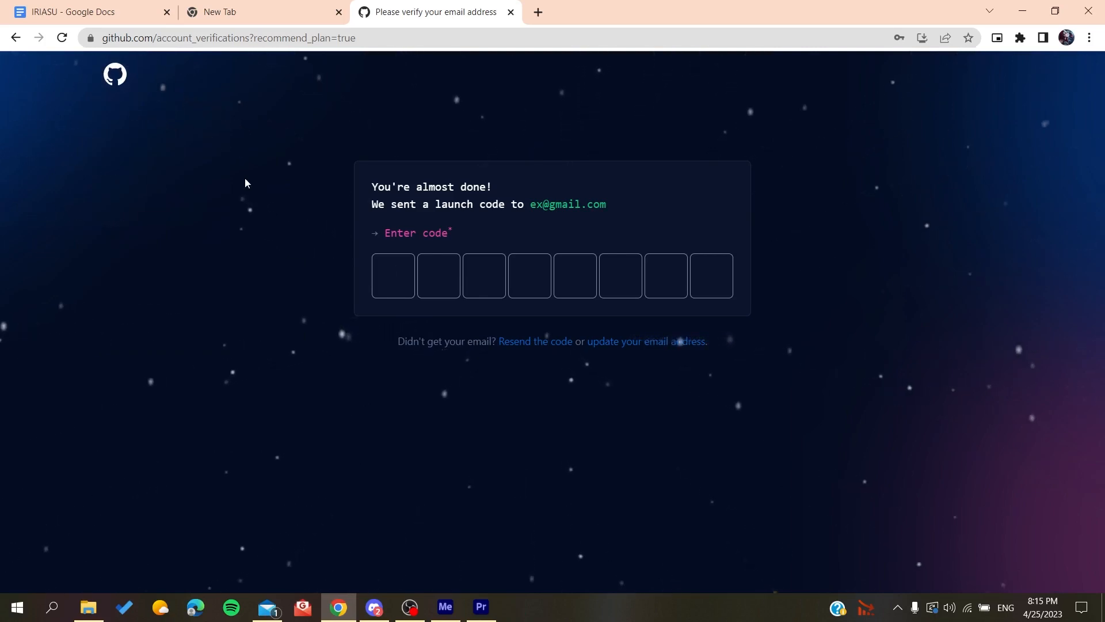
{"action": "mouse_move", "coordinate": [219, 189]}
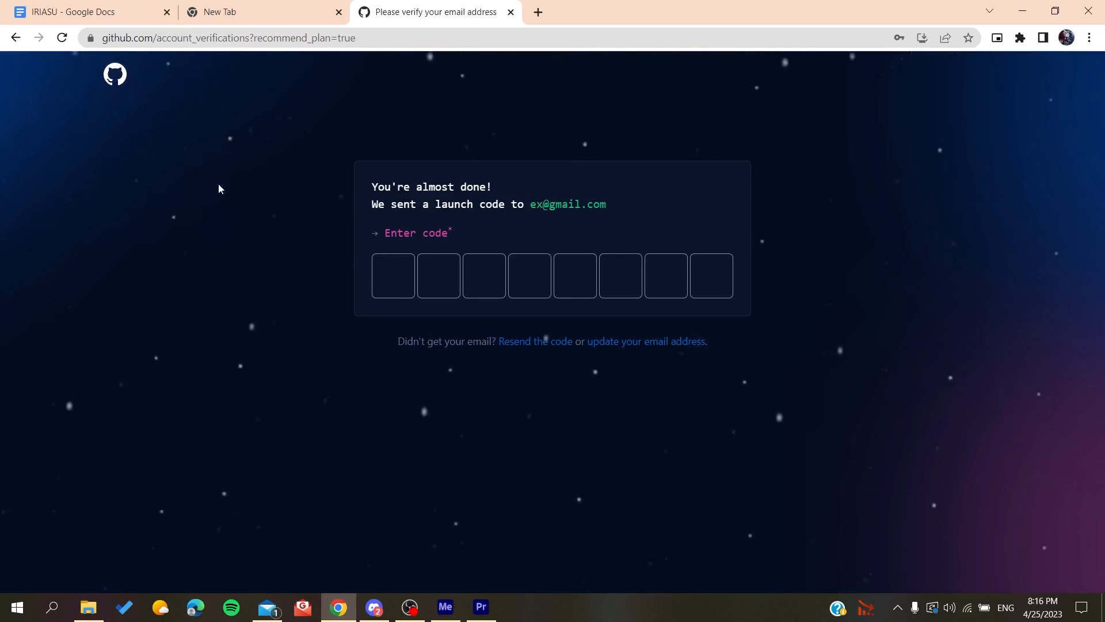
{"action": "mouse_move", "coordinate": [114, 74]}
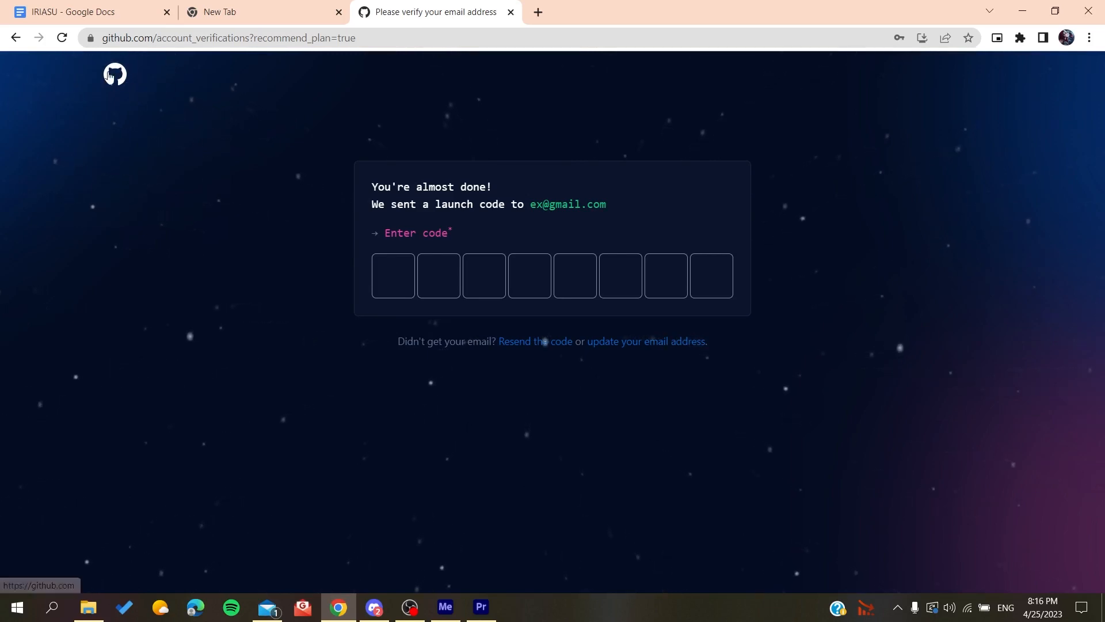
{"action": "left_click", "coordinate": [393, 276]}
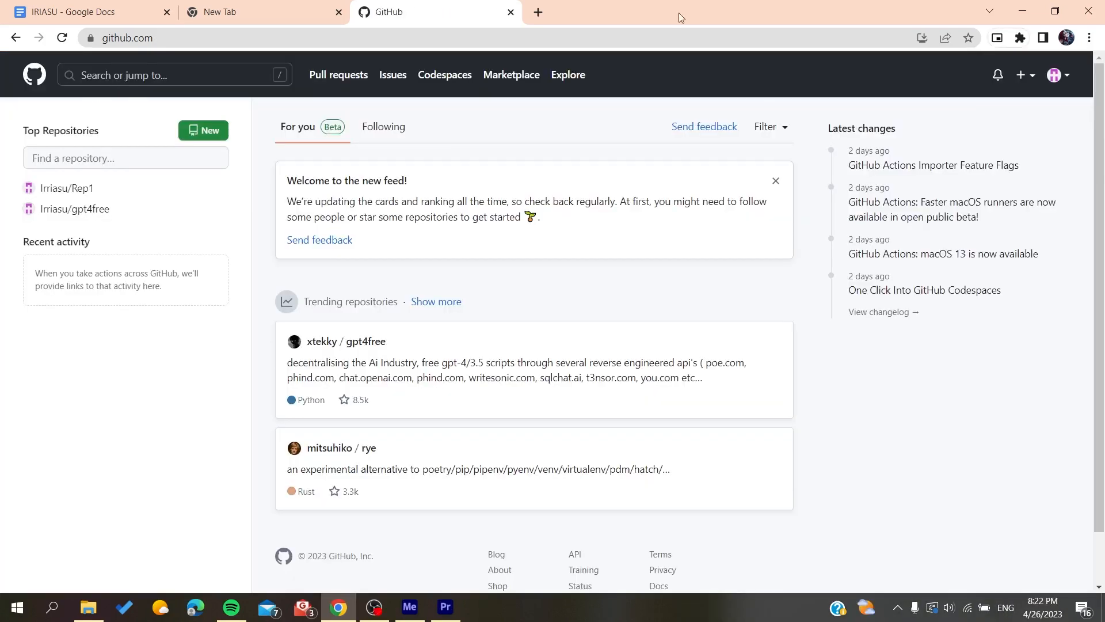
Step: Open gpt4free from the Repositories tab of the account profile
{"action": "left_click", "coordinate": [1054, 75]}
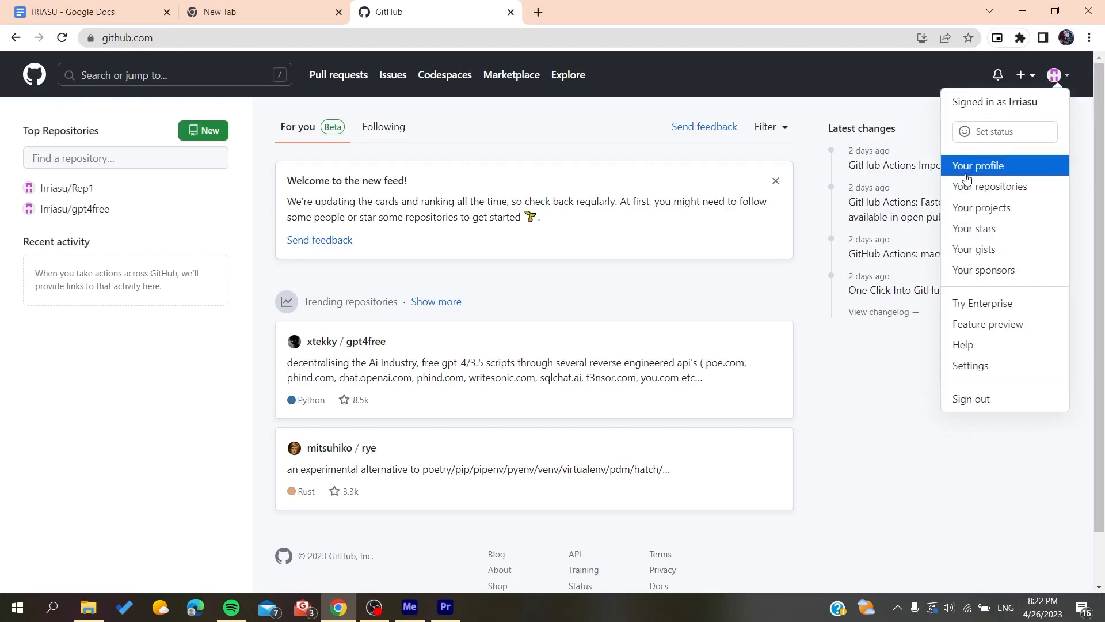
{"action": "left_click", "coordinate": [985, 167]}
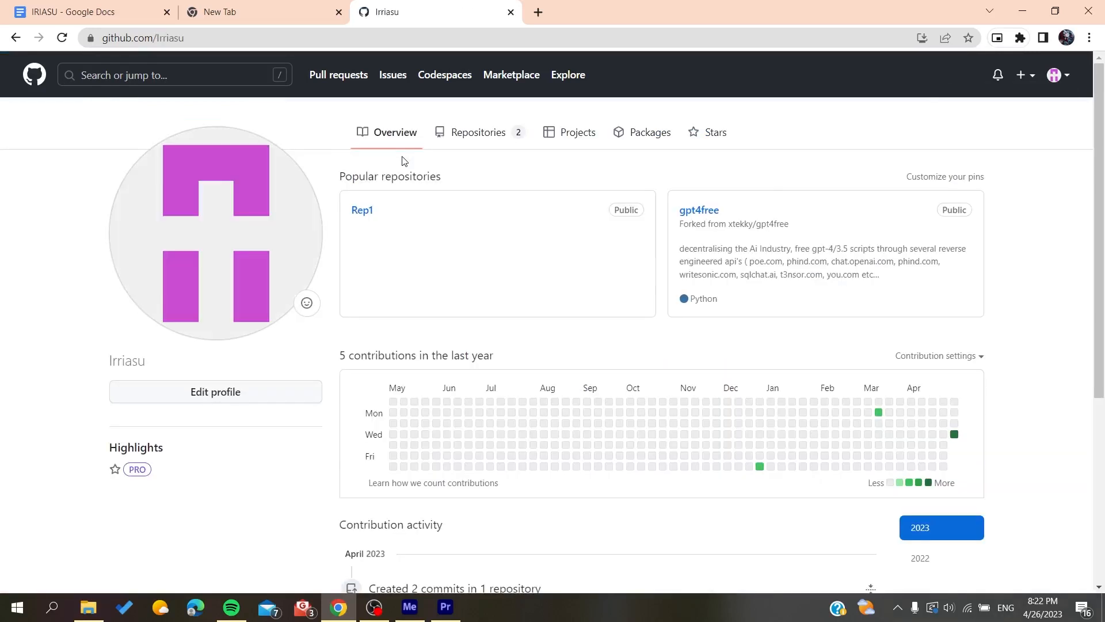
{"action": "left_click", "coordinate": [475, 132]}
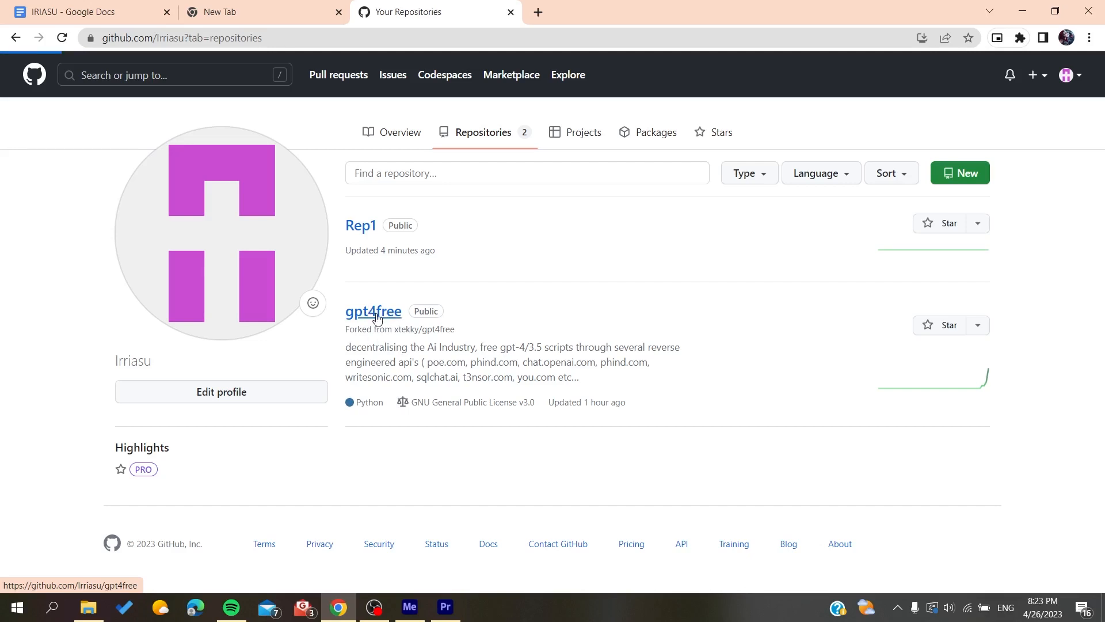
{"action": "left_click", "coordinate": [373, 311]}
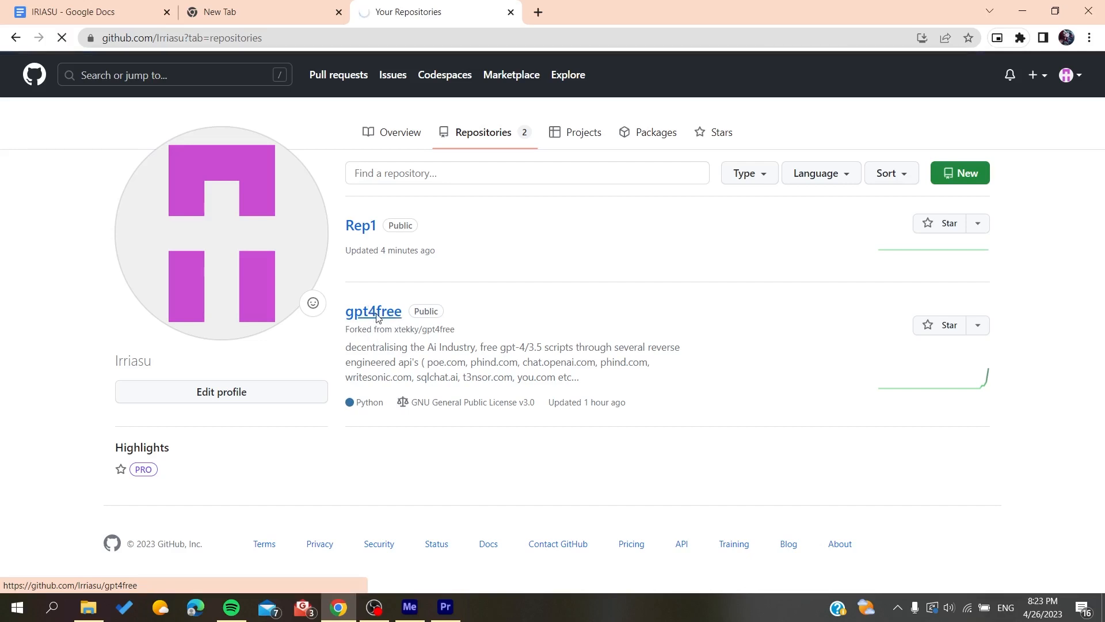
{"action": "left_click", "coordinate": [373, 311]}
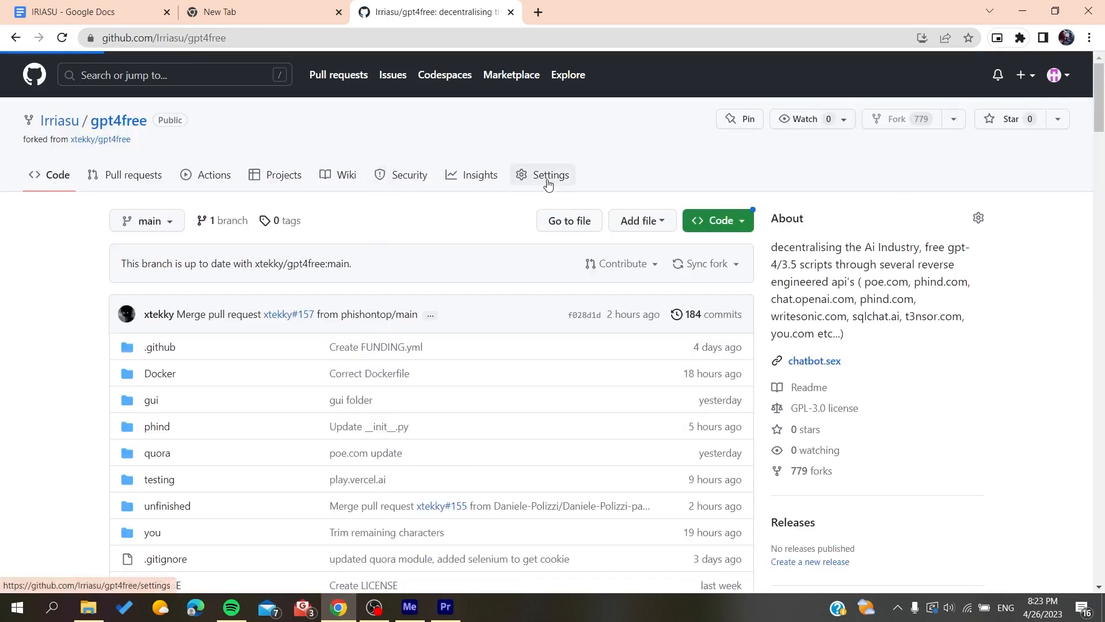
Step: In gpt4free's Settings Danger Zone, begin deletion and accept both warnings
{"action": "left_click", "coordinate": [550, 175]}
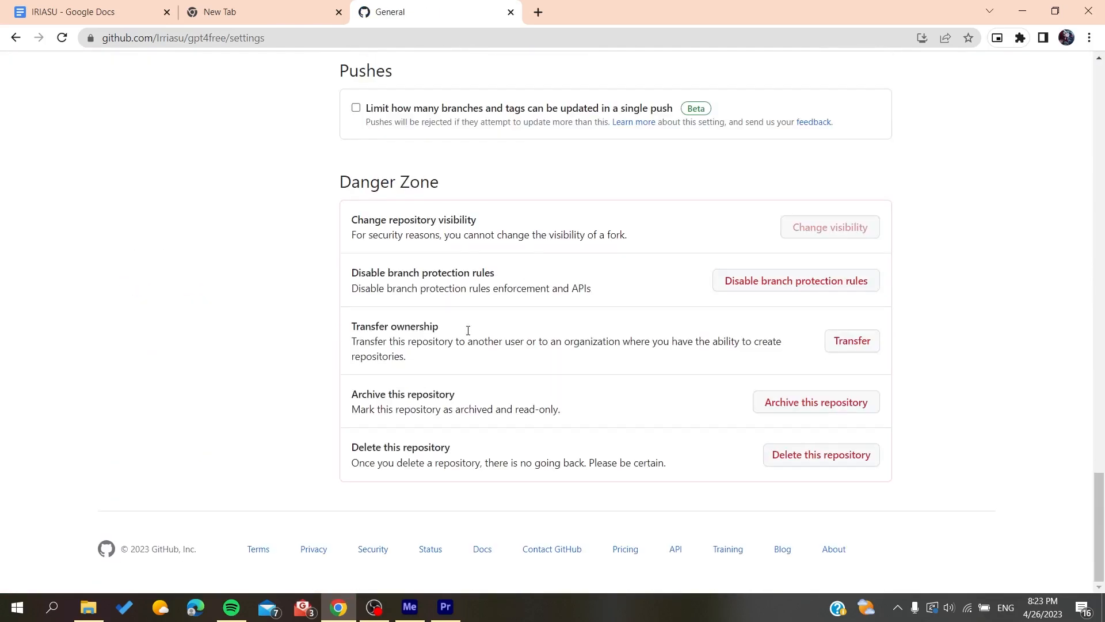
{"action": "double_click", "coordinate": [399, 446]}
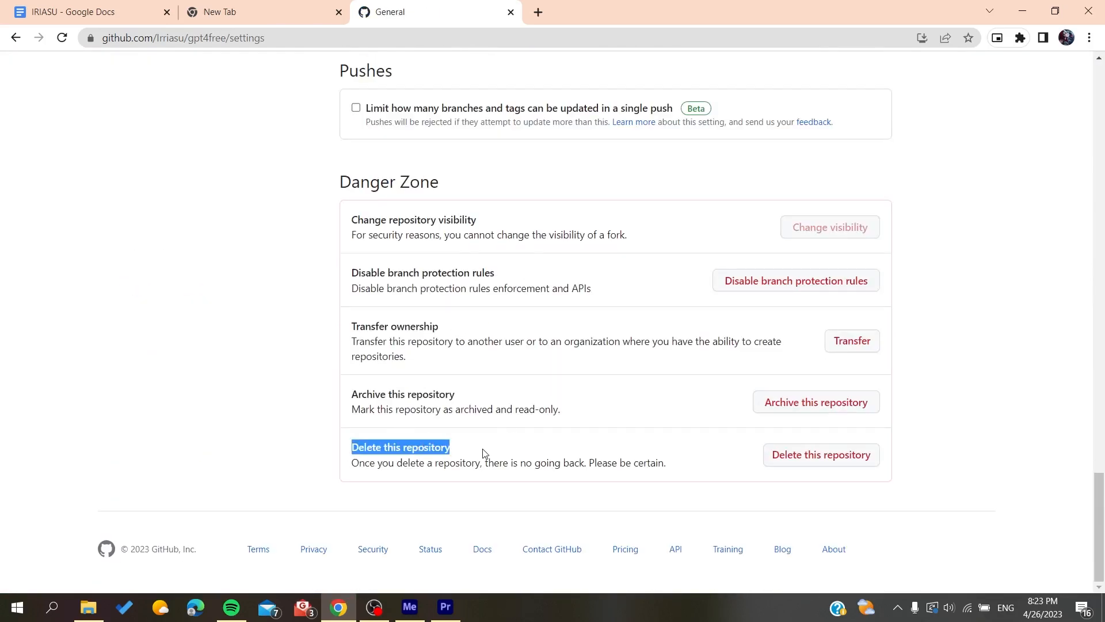
{"action": "left_click", "coordinate": [820, 454]}
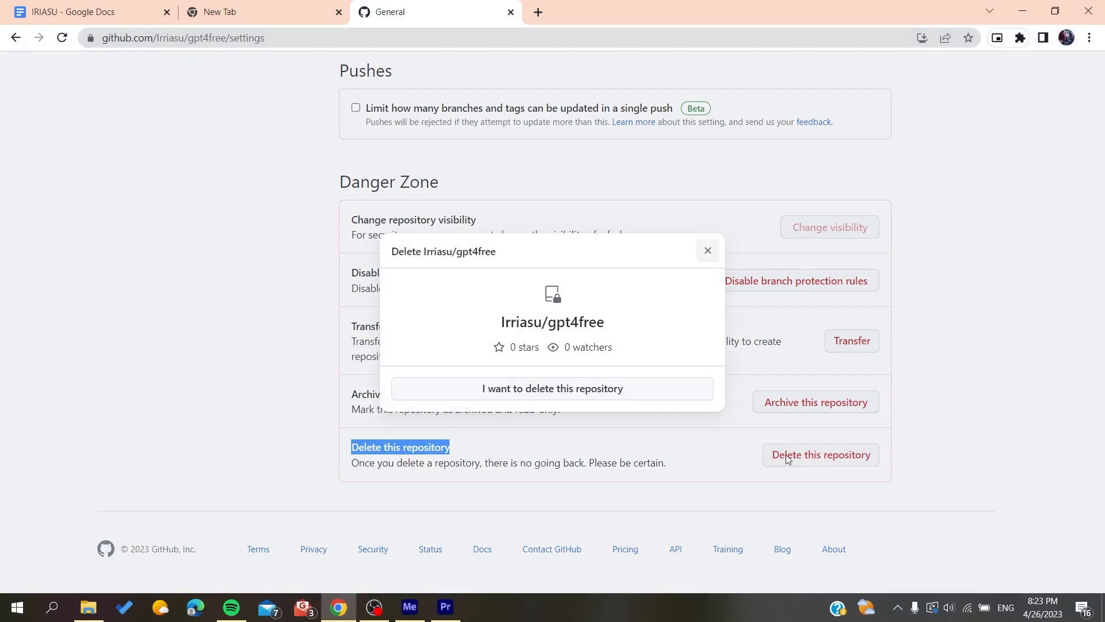
{"action": "left_click", "coordinate": [552, 387]}
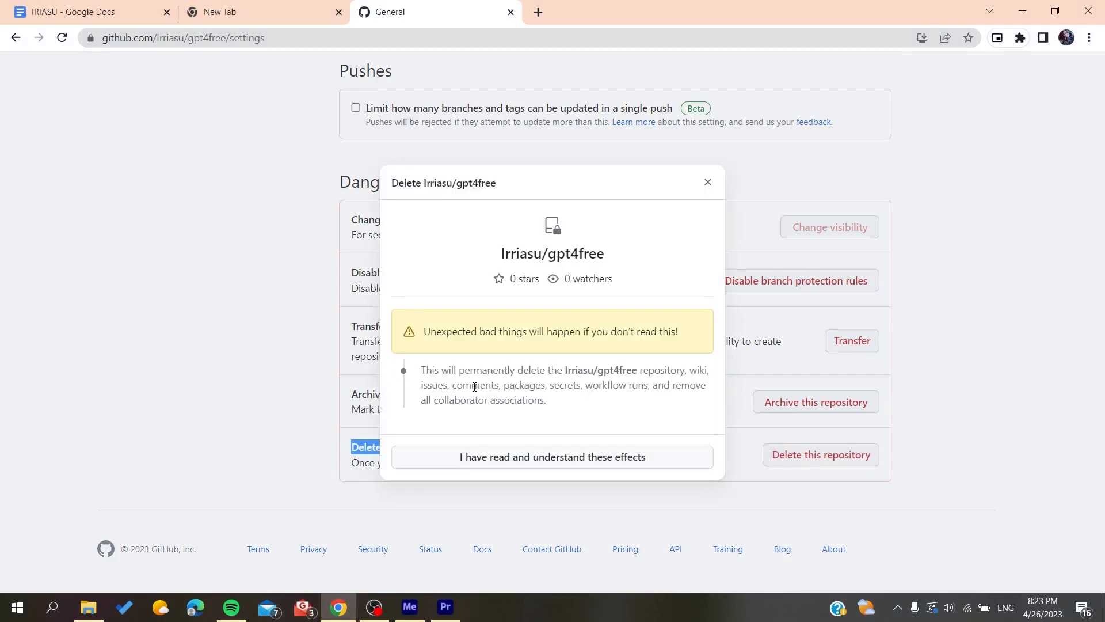
{"action": "left_click", "coordinate": [552, 455]}
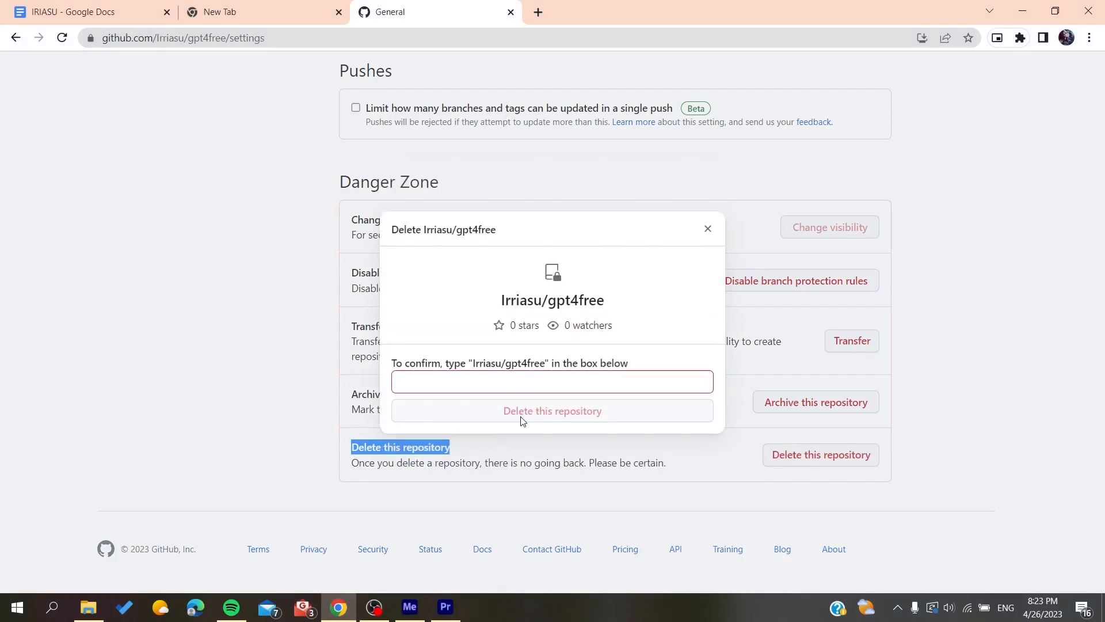
Step: Confirm with the repository name 'Irriasu/gpt4free' and submit the deletion
{"action": "left_click", "coordinate": [552, 381]}
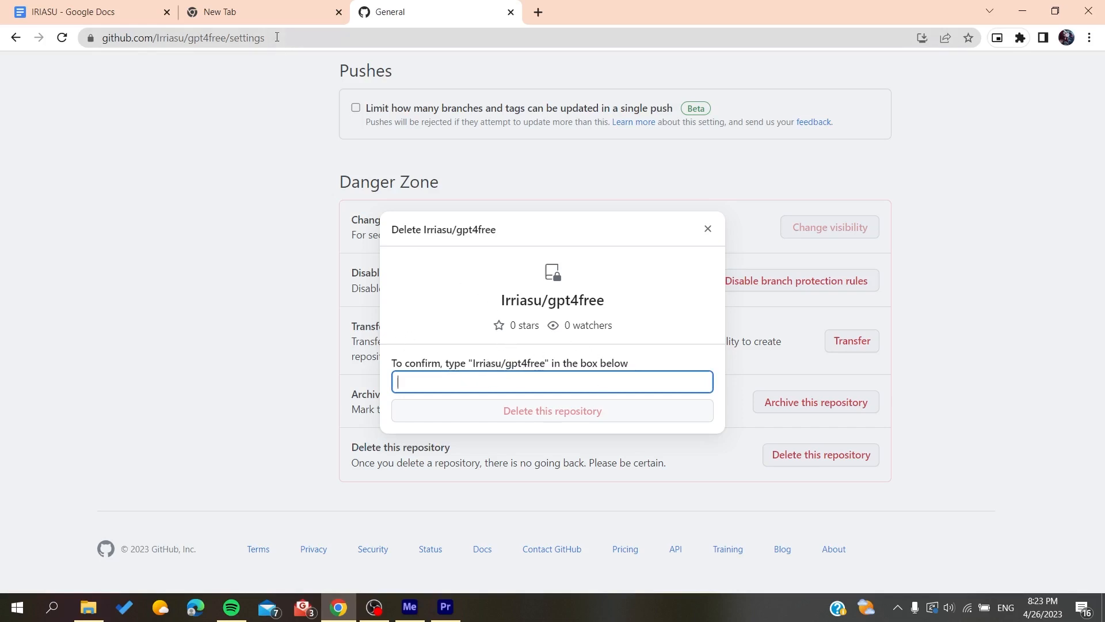
{"action": "double_click", "coordinate": [191, 38]}
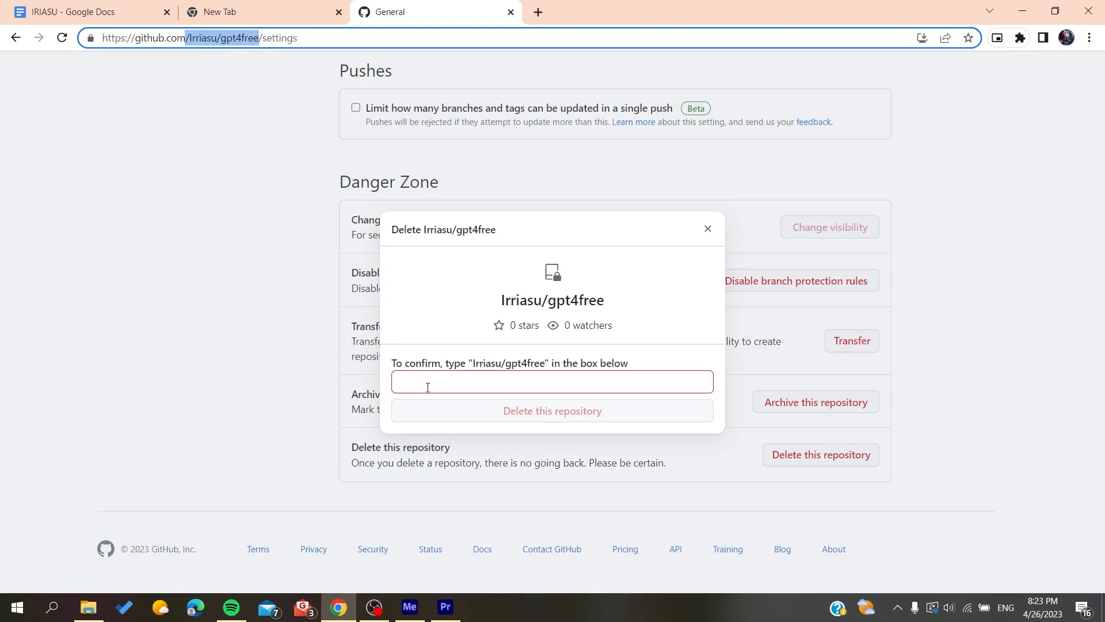
{"action": "type", "text": "Irriasu/gpt4free"}
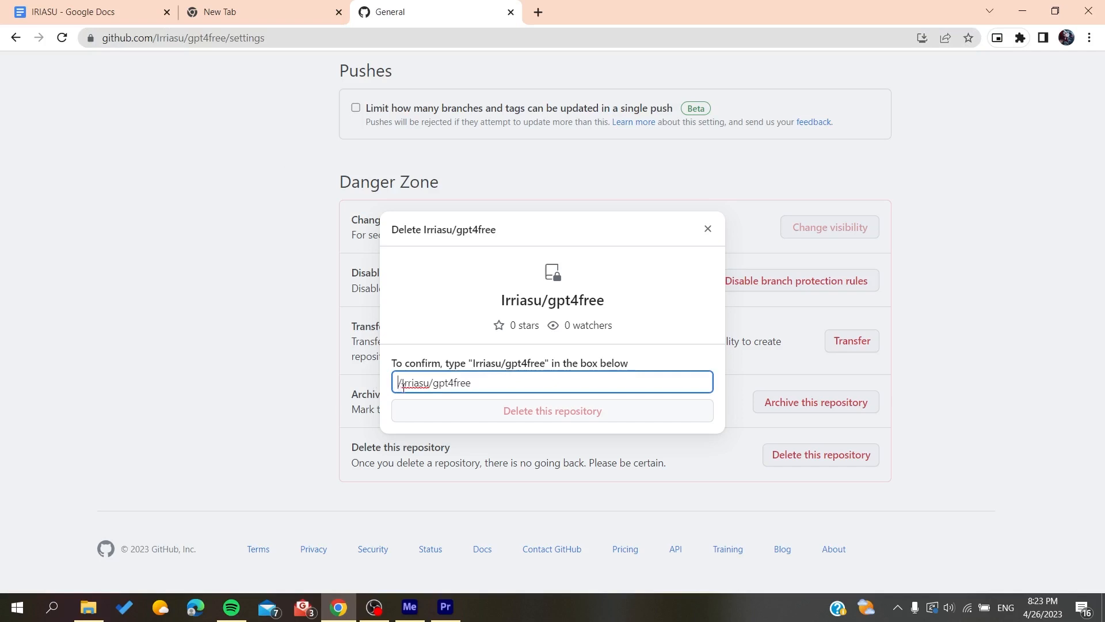
{"action": "left_click", "coordinate": [552, 410]}
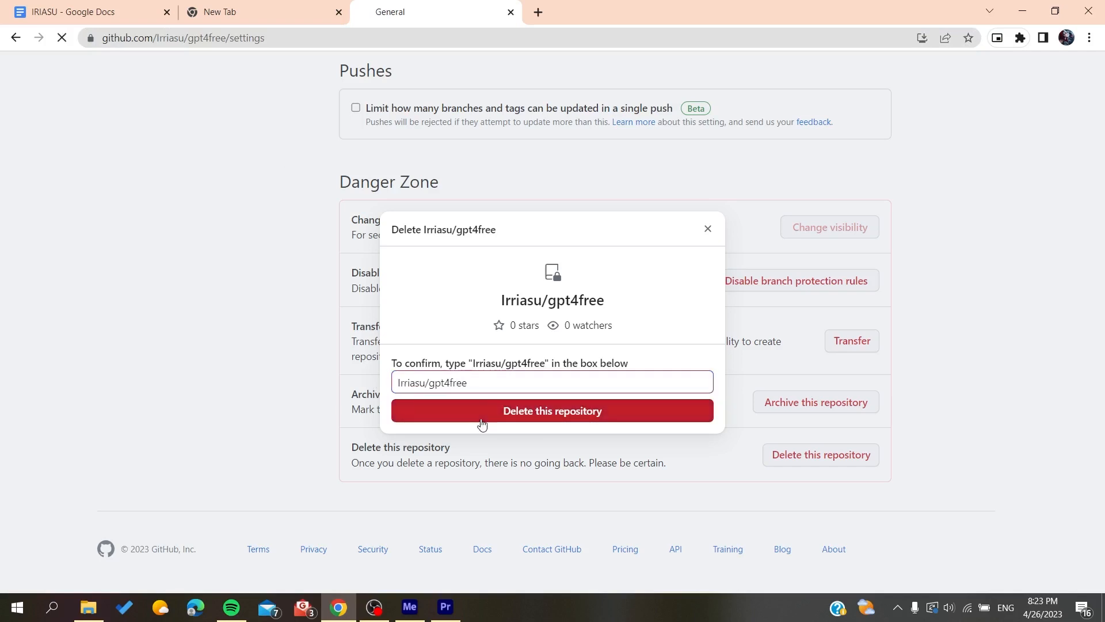
Step: Dismiss the deletion success notice and reload the repositories list
{"action": "left_click", "coordinate": [552, 410]}
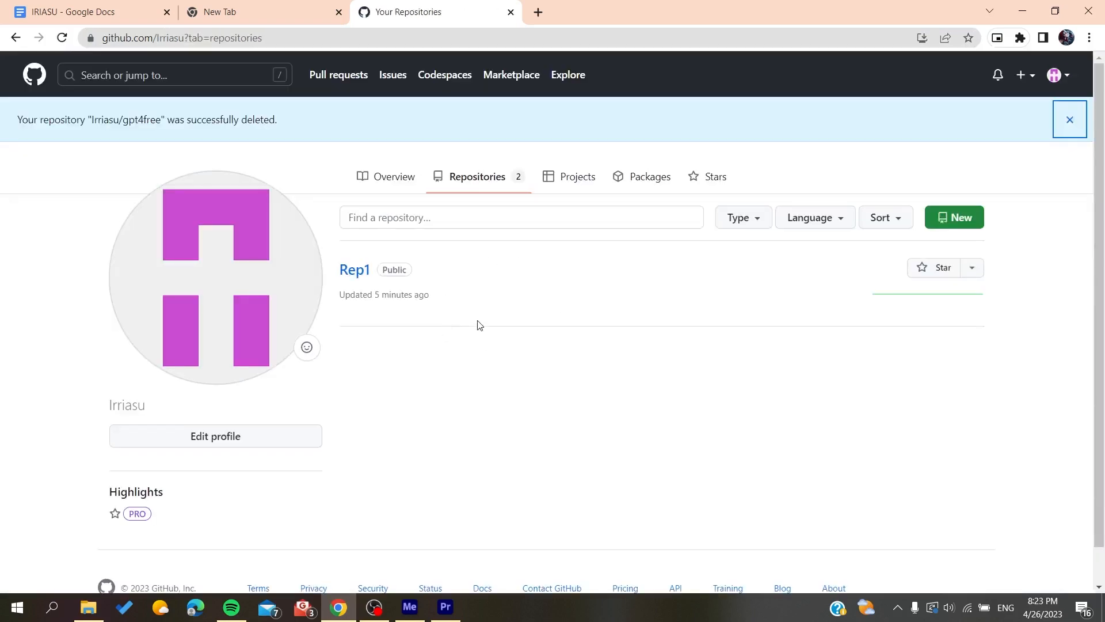
{"action": "left_click", "coordinate": [1069, 119]}
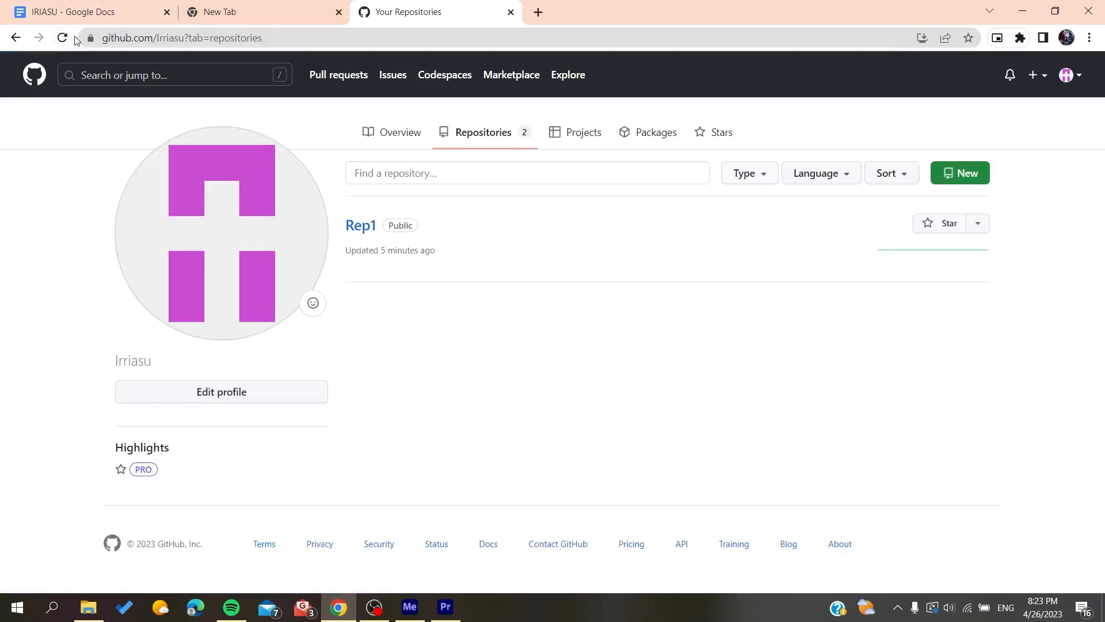
{"action": "left_click", "coordinate": [62, 38]}
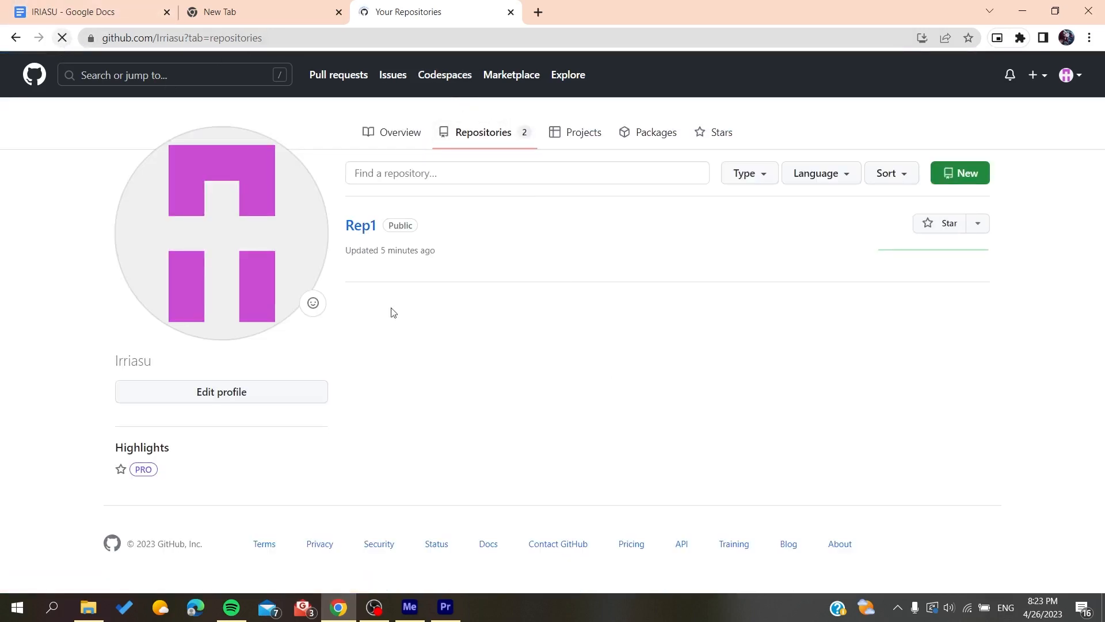